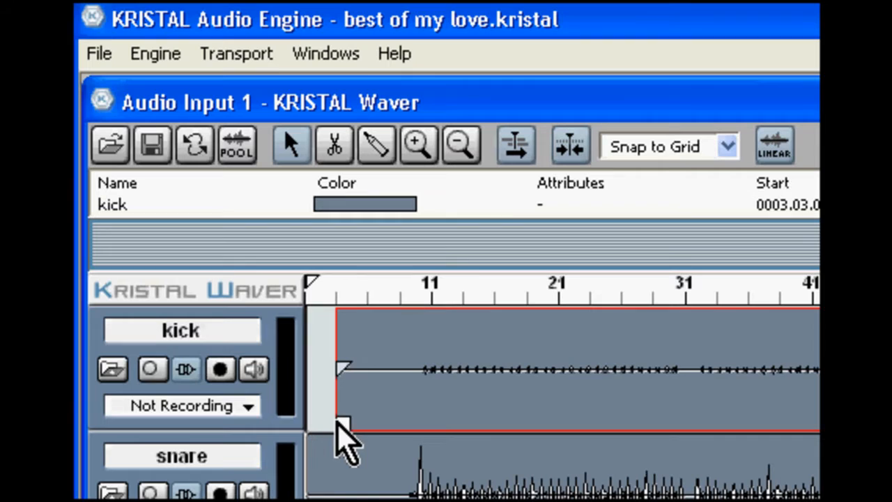
# Move the kick part's start to bar 1, then undo the scissor cuts so it stays one piece
pyautogui.click(571, 145)
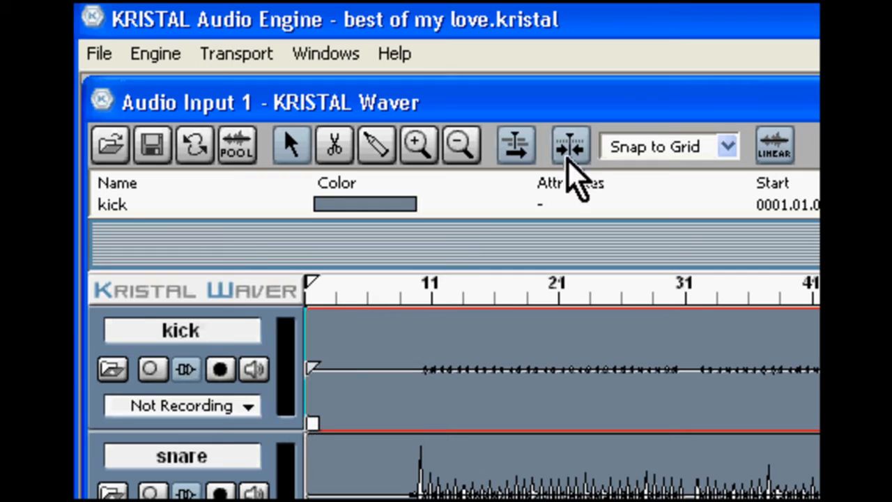
pyautogui.moveTo(315, 371)
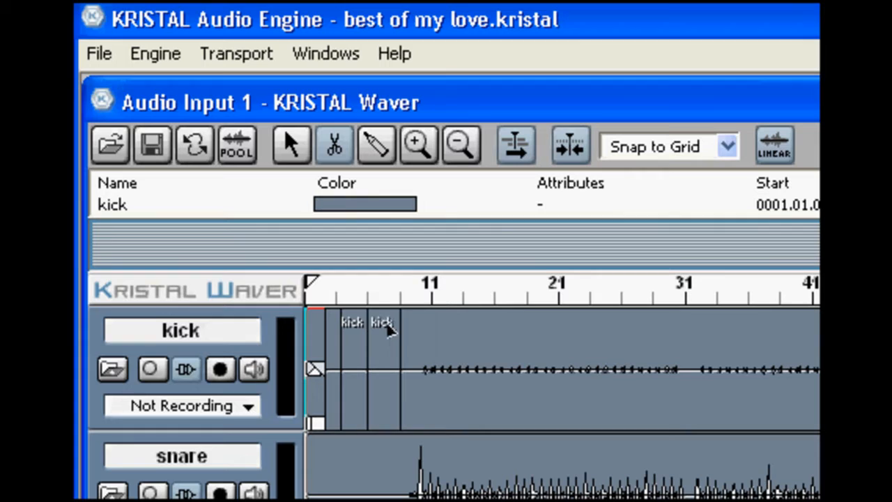
pyautogui.moveTo(415, 323)
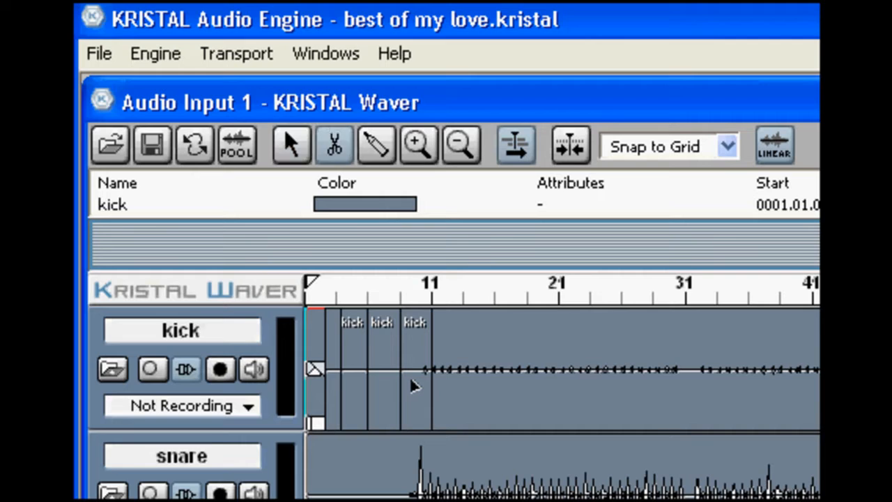
pyautogui.rightClick(411, 388)
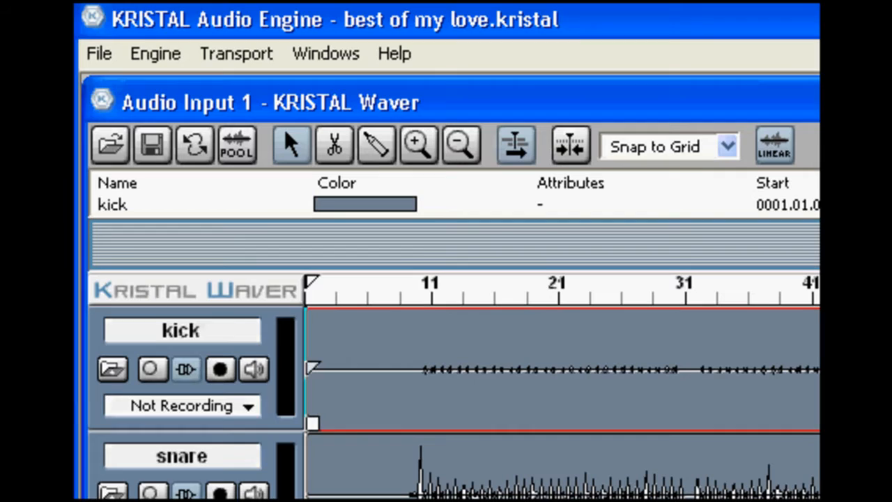
pyautogui.moveTo(499, 212)
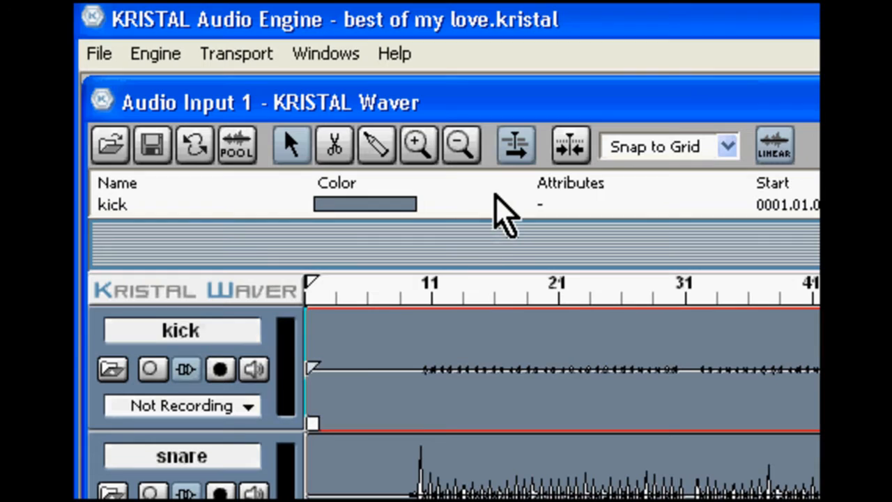
pyautogui.click(418, 145)
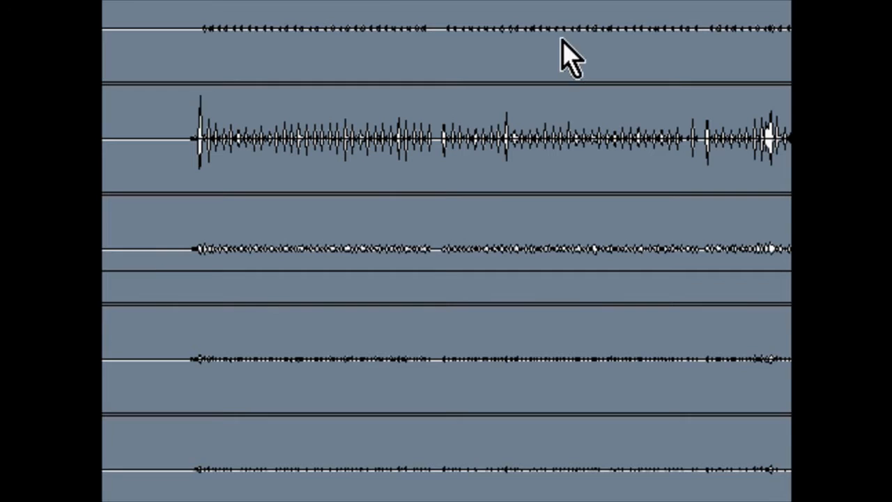
pyautogui.scroll(-3)
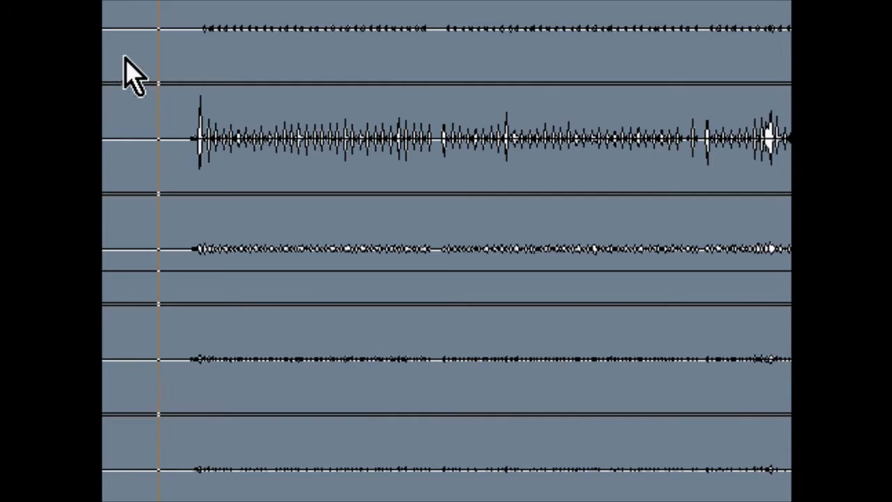
# Trim the lower track's part so it starts at the play-position line, removing its lead-in
pyautogui.scroll(-3)
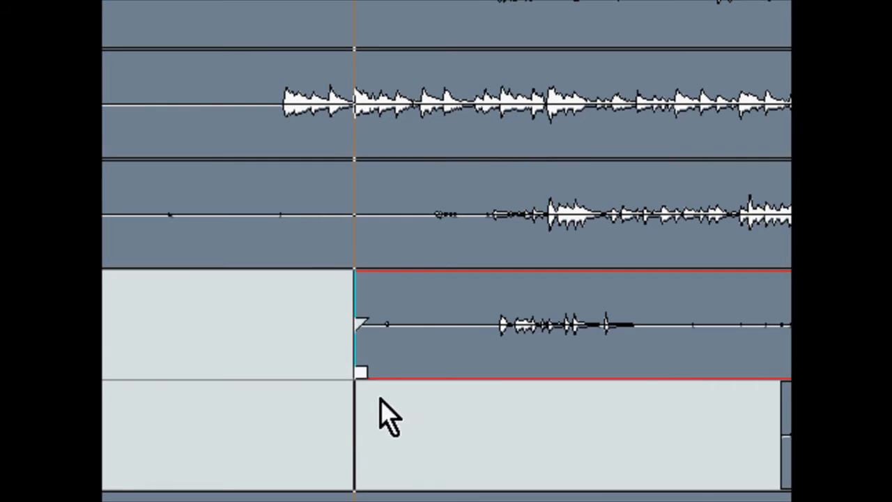
pyautogui.moveTo(387, 416); pyautogui.dragTo(499, 300)
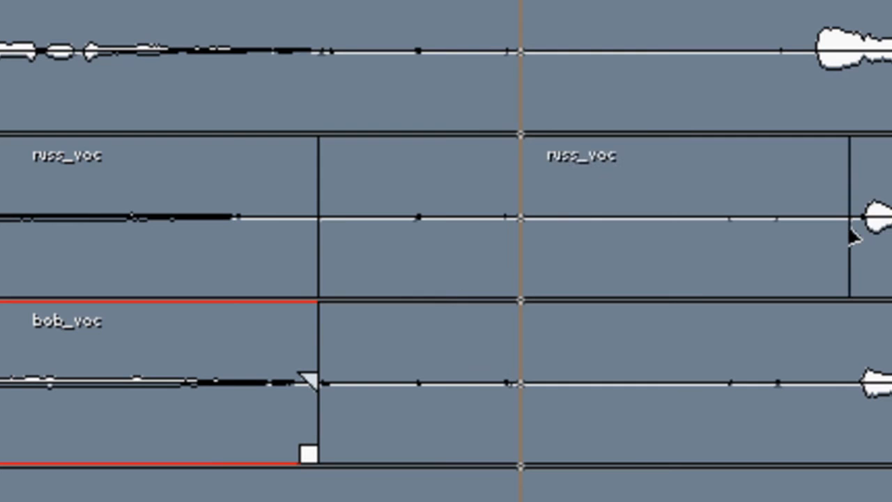
# Bring up the part actions for the later russ_voc piece after the cut
pyautogui.rightClick(578, 216)
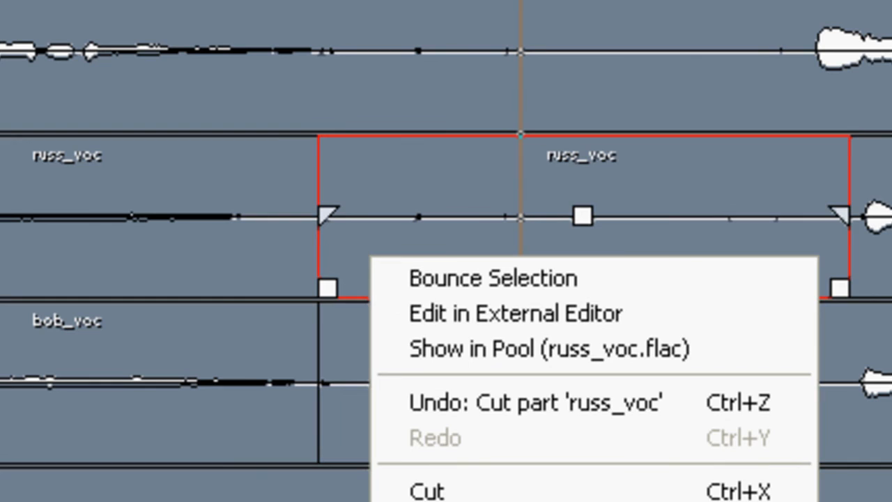